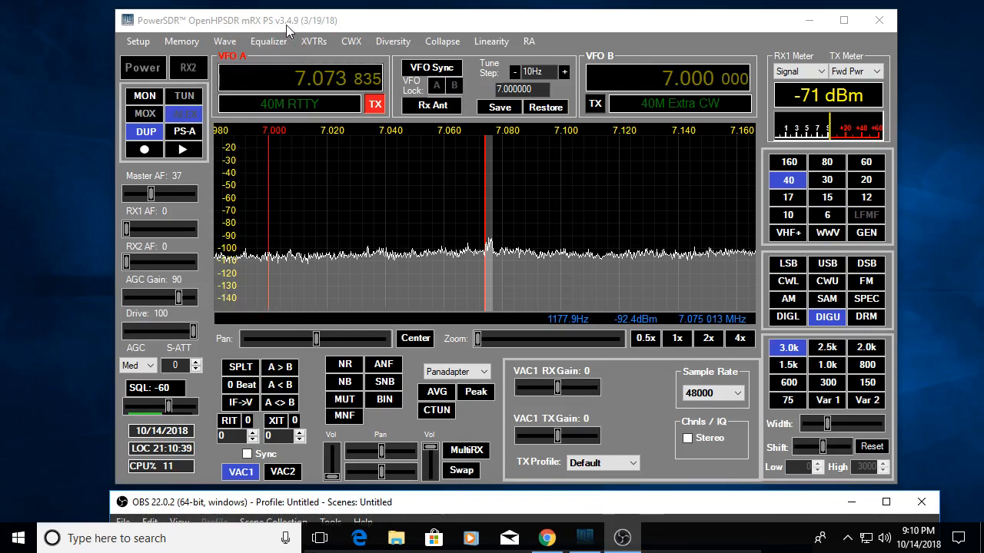
mouse_move(346, 253)
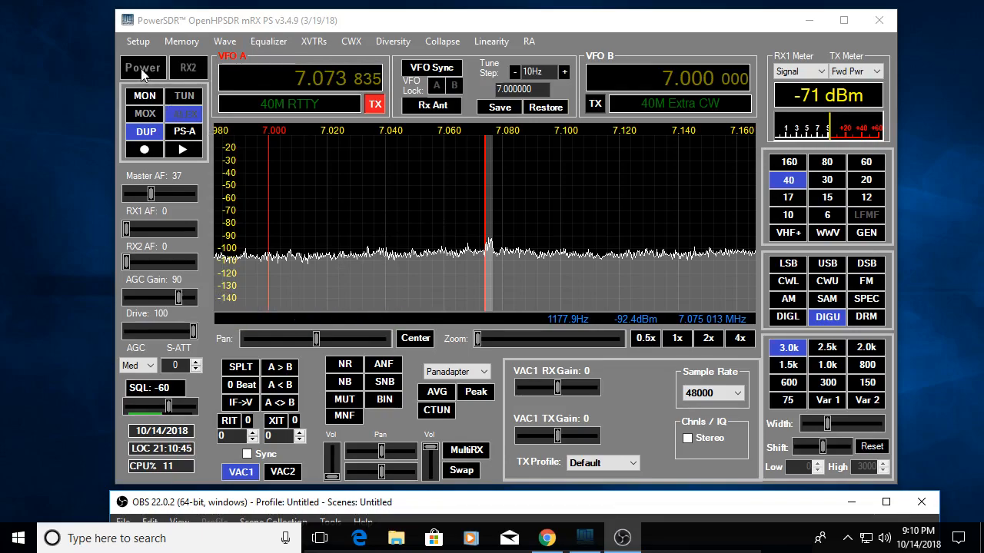
Step: Power on the radio, then raise the RX1 AF volume and bring it back to 0
left_click(143, 68)
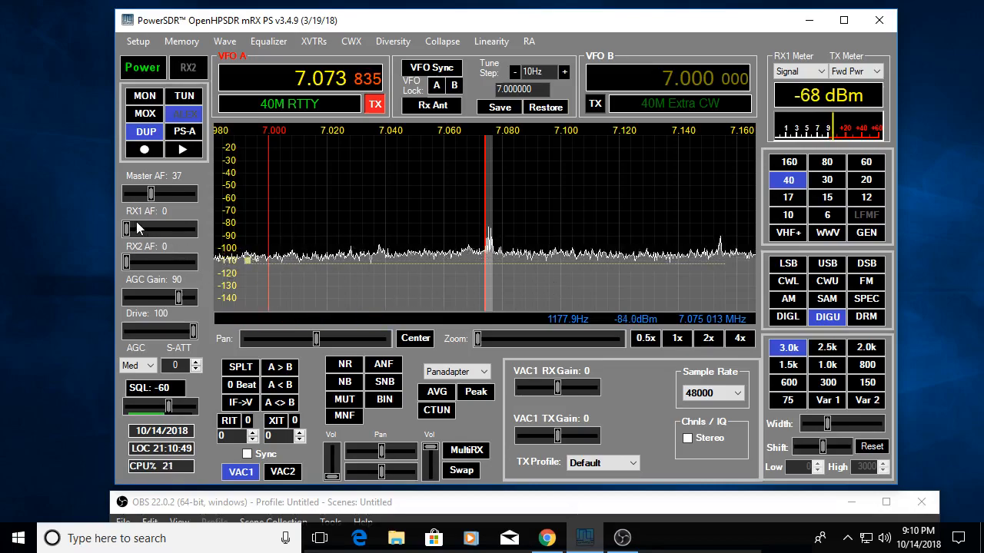
mouse_move(128, 229)
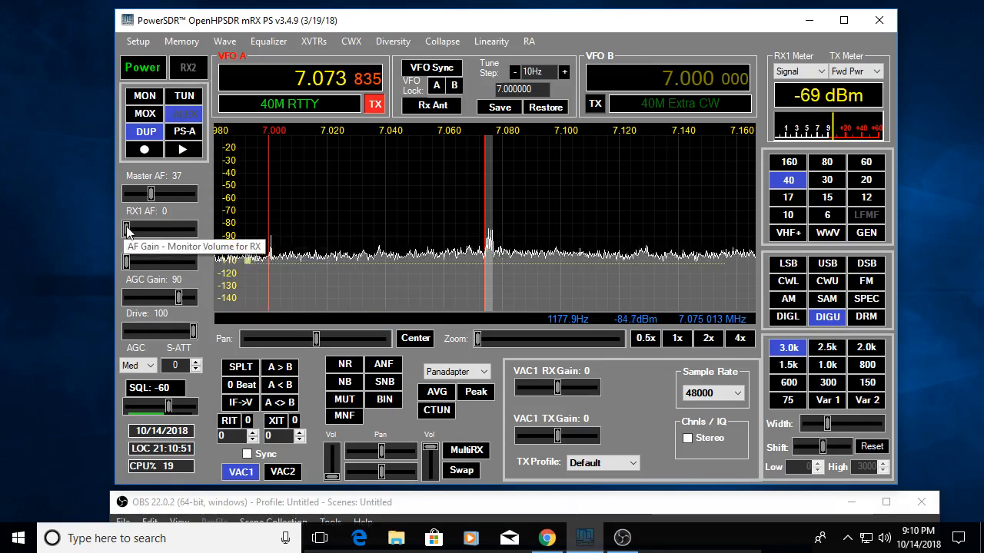
left_click_drag(125, 228, 151, 228)
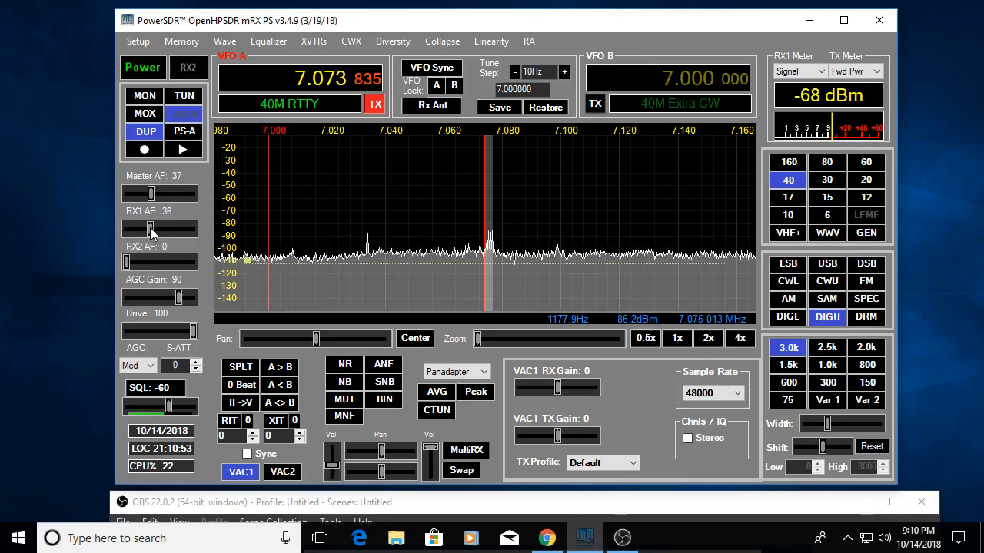
left_click_drag(151, 228, 169, 227)
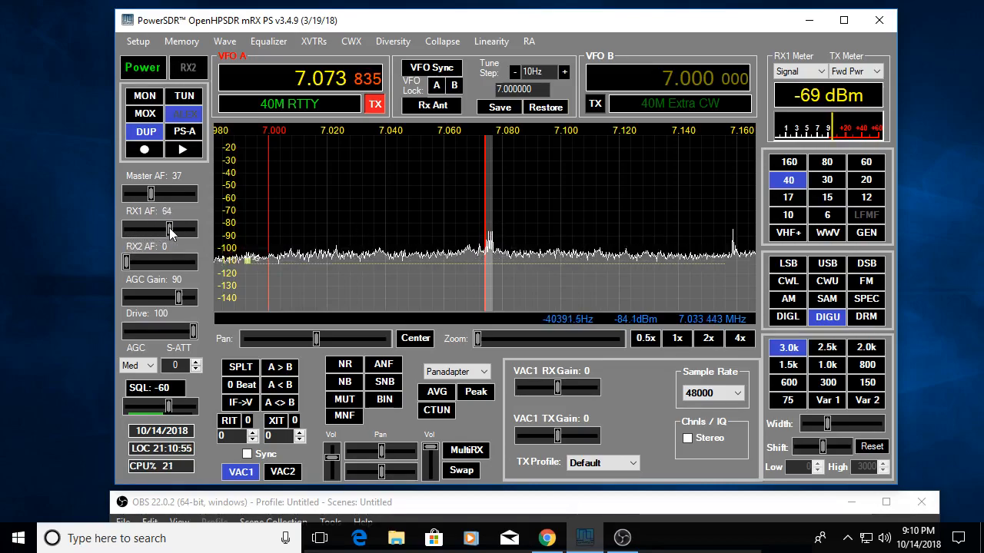
left_click_drag(170, 228, 125, 228)
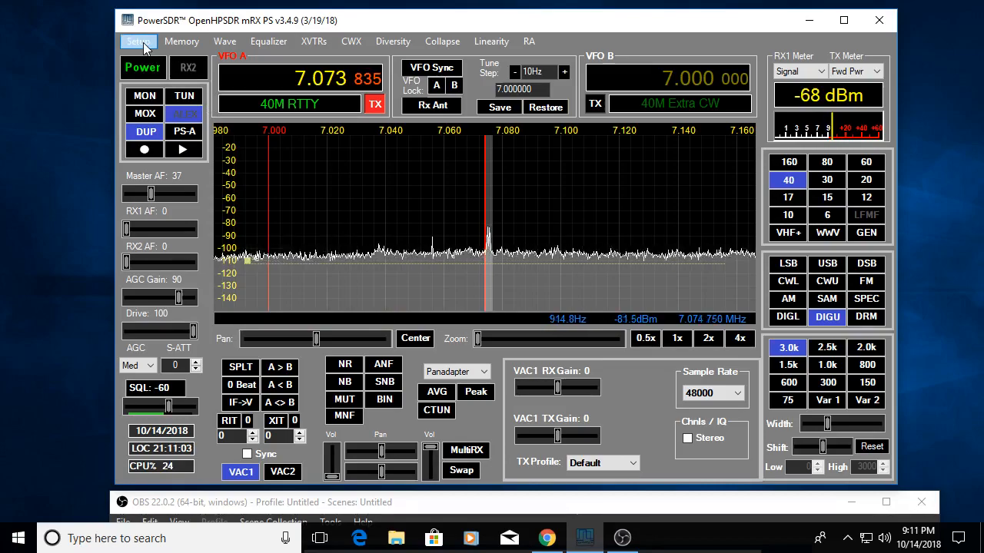
Step: Open Setup on the Hardware Config page showing HERMES, 1-Receiver and Pure Signal disabled
left_click(137, 41)
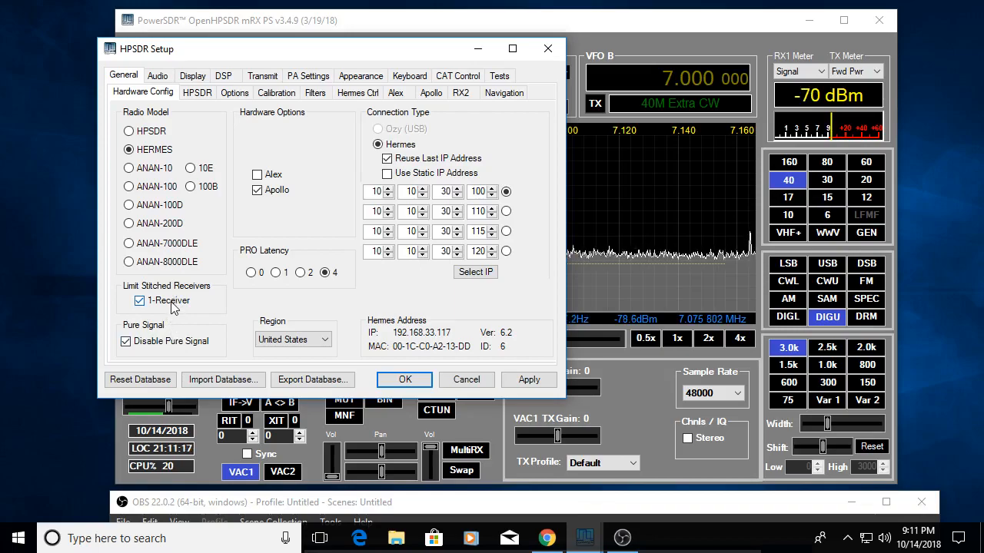
mouse_move(319, 161)
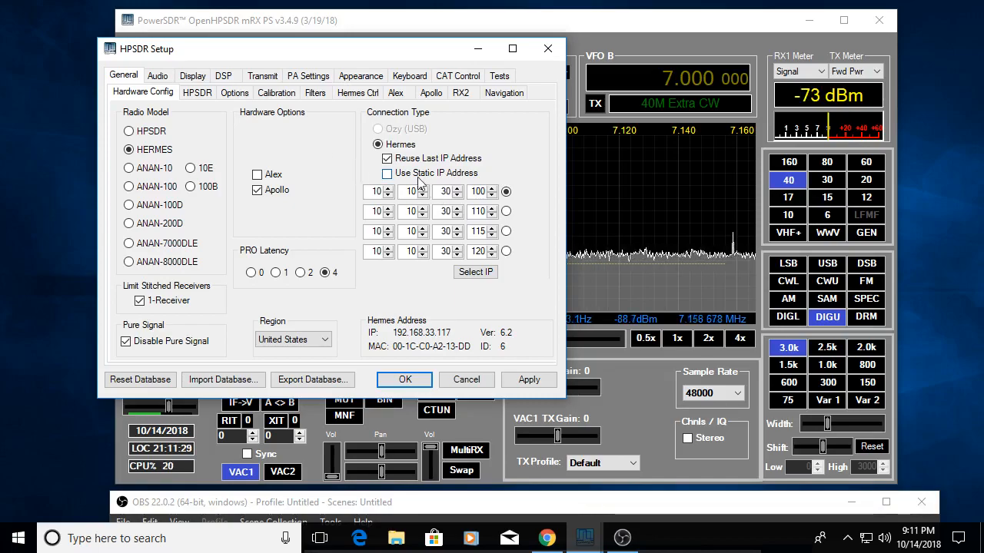
mouse_move(388, 158)
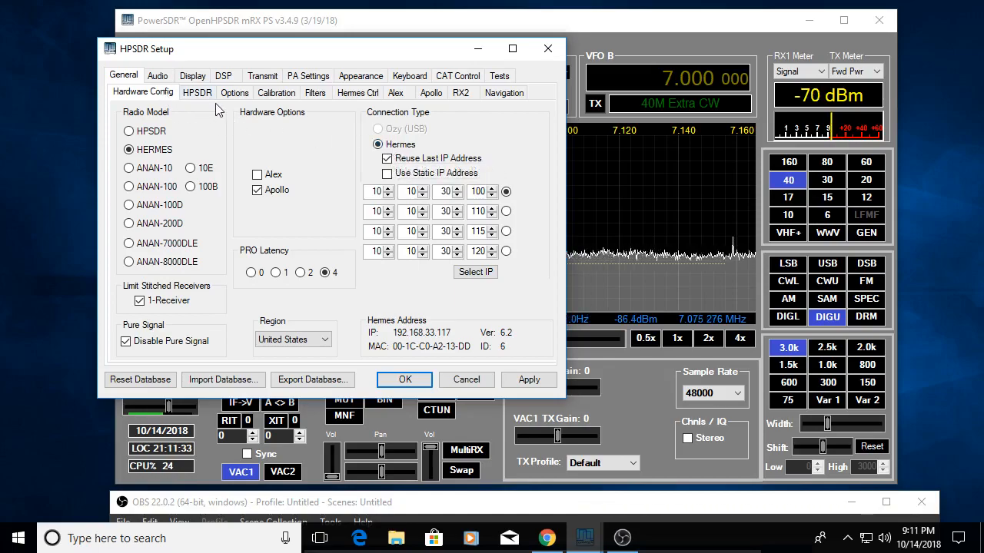
Step: Review the HPSDR, Options, Calibration and Filters sub-tabs of General setup
left_click(197, 92)
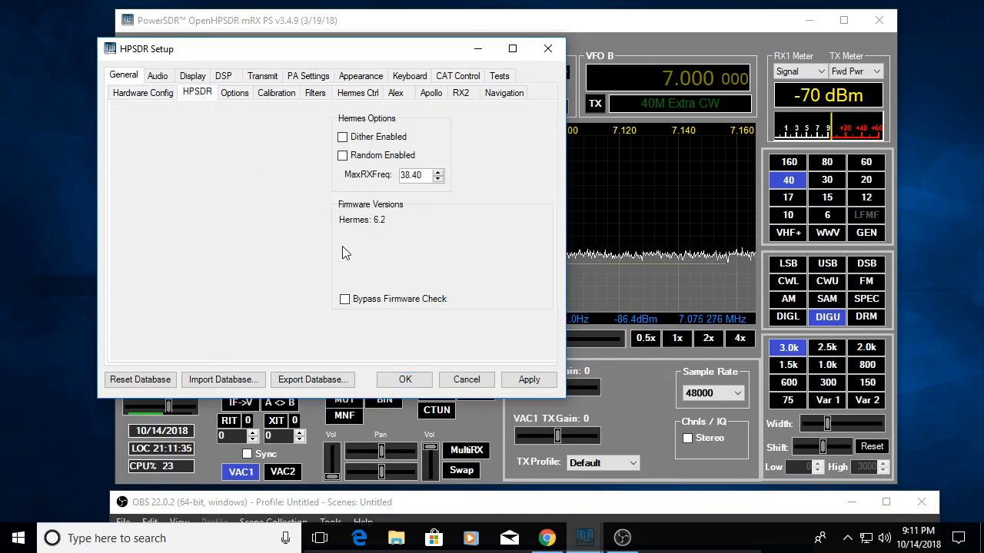
mouse_move(345, 231)
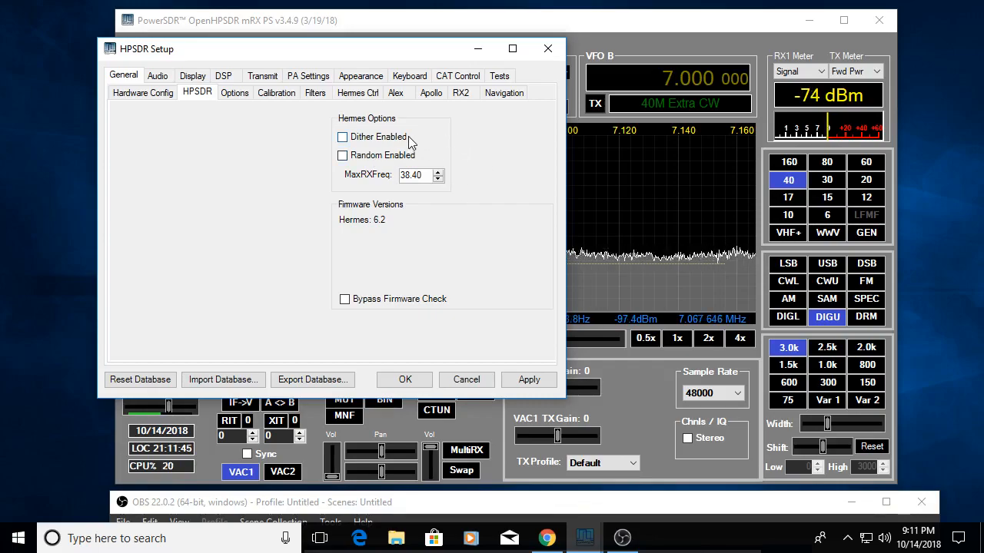
mouse_move(447, 253)
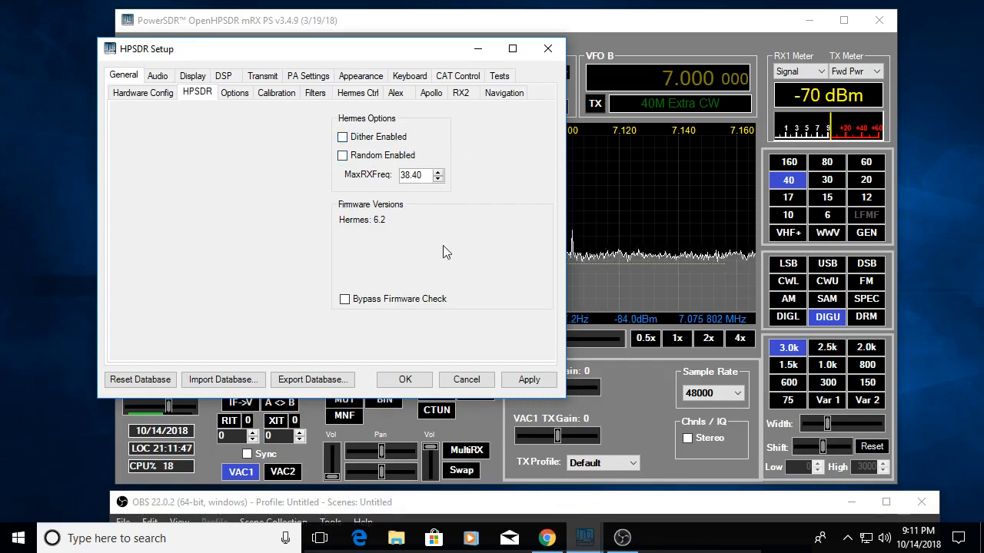
mouse_move(377, 182)
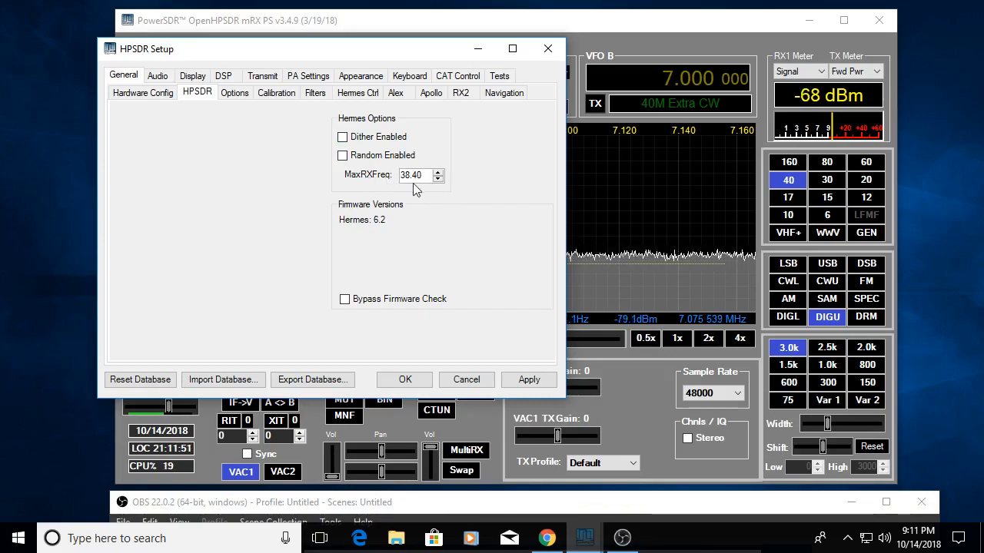
mouse_move(418, 207)
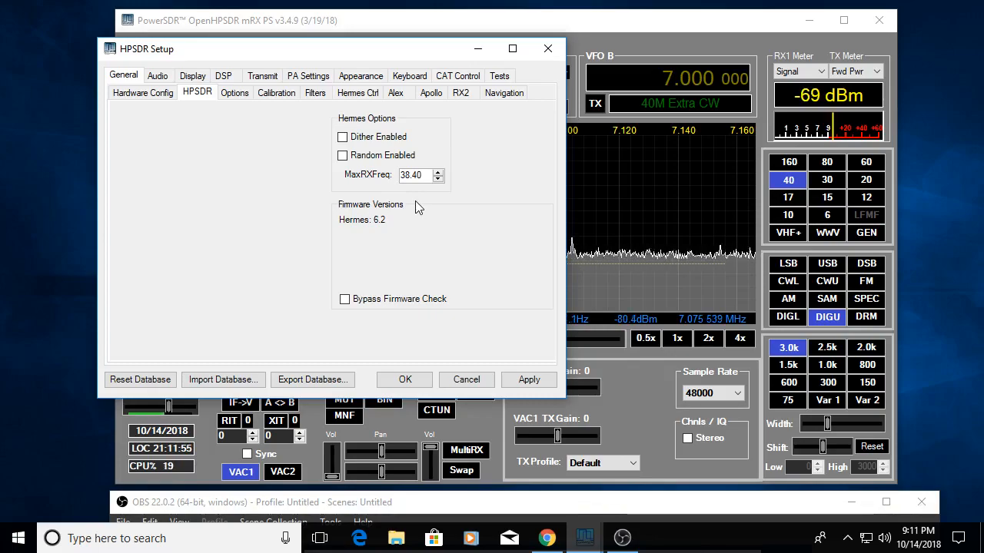
left_click(234, 93)
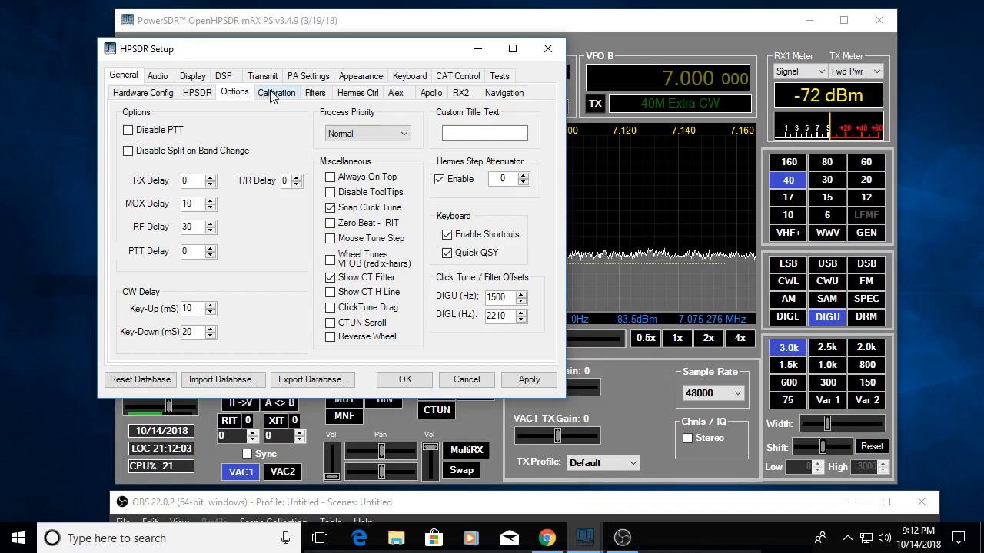
left_click(276, 92)
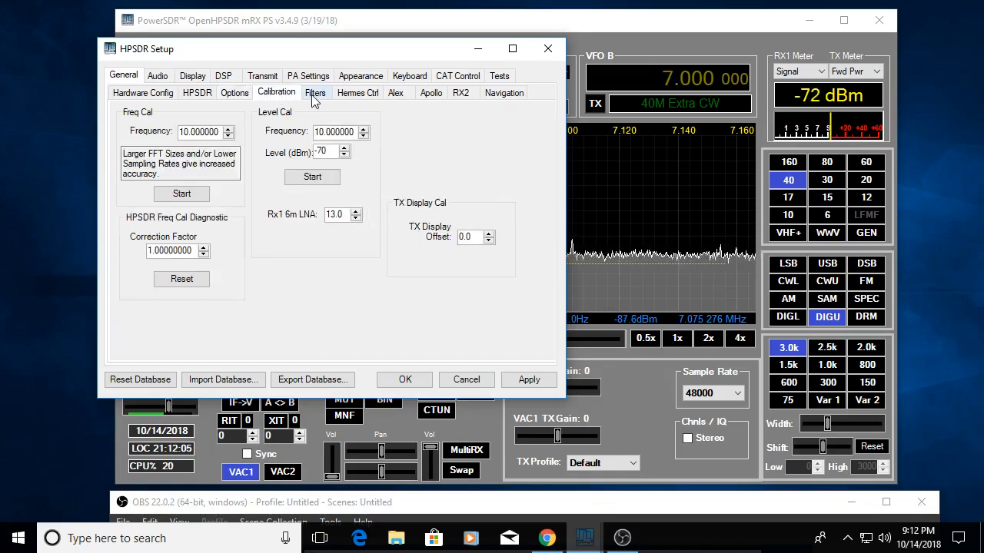
left_click(315, 92)
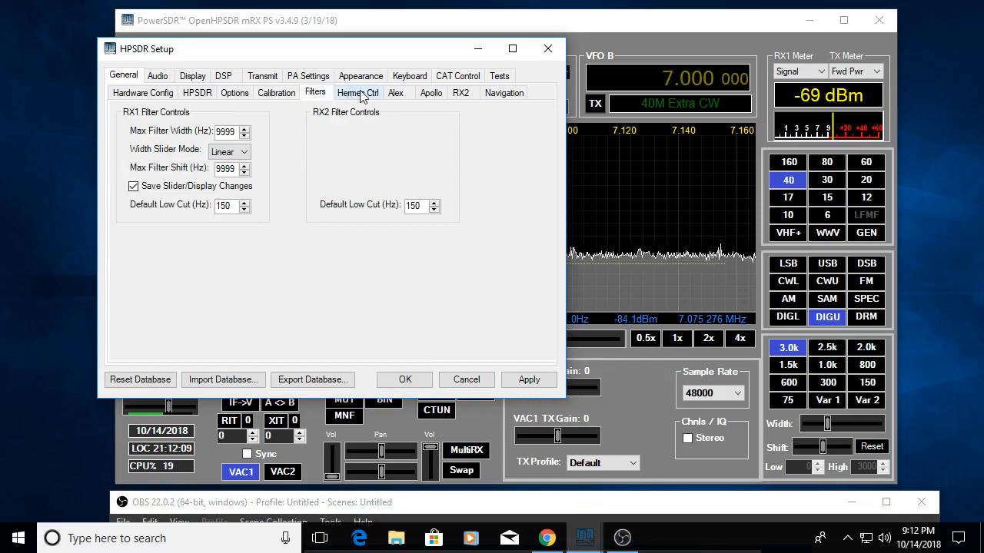
Step: Check the J16 pin grid for 160m pin 7, then turn off Alex SWR protection
left_click(357, 93)
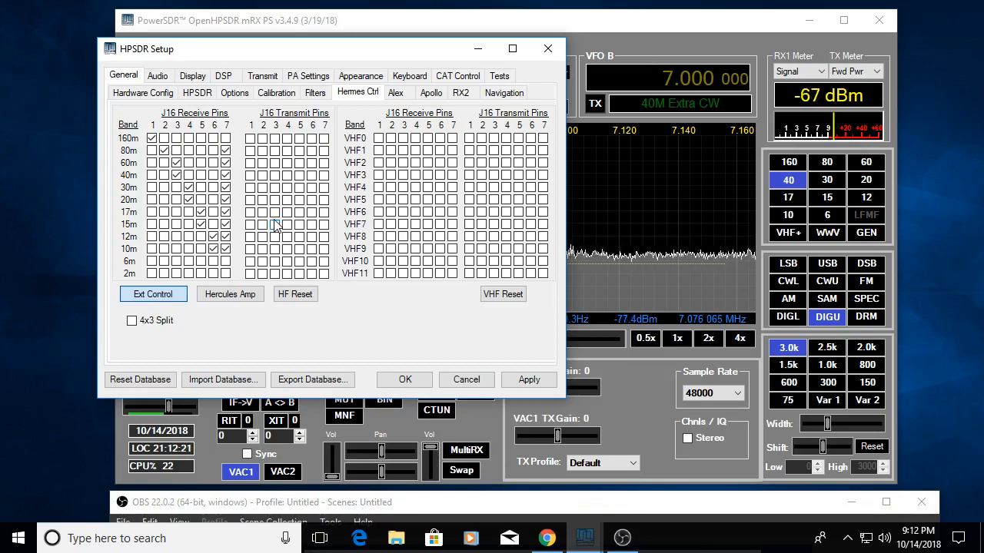
mouse_move(161, 368)
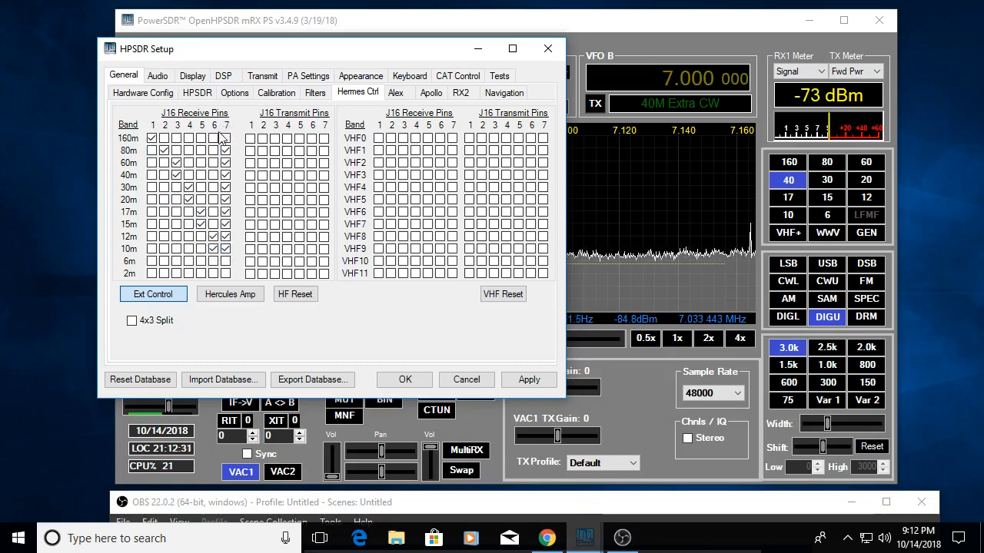
left_click(226, 249)
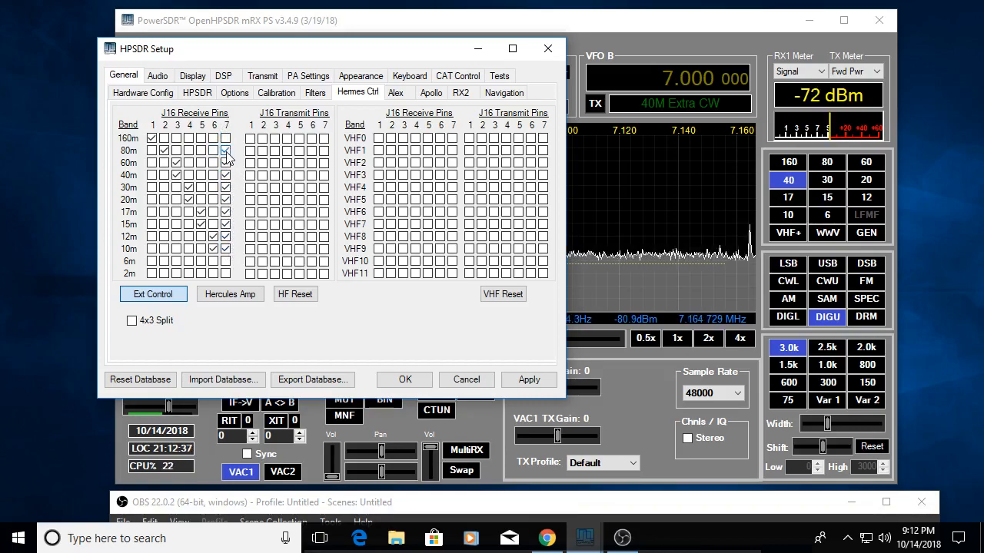
left_click(226, 138)
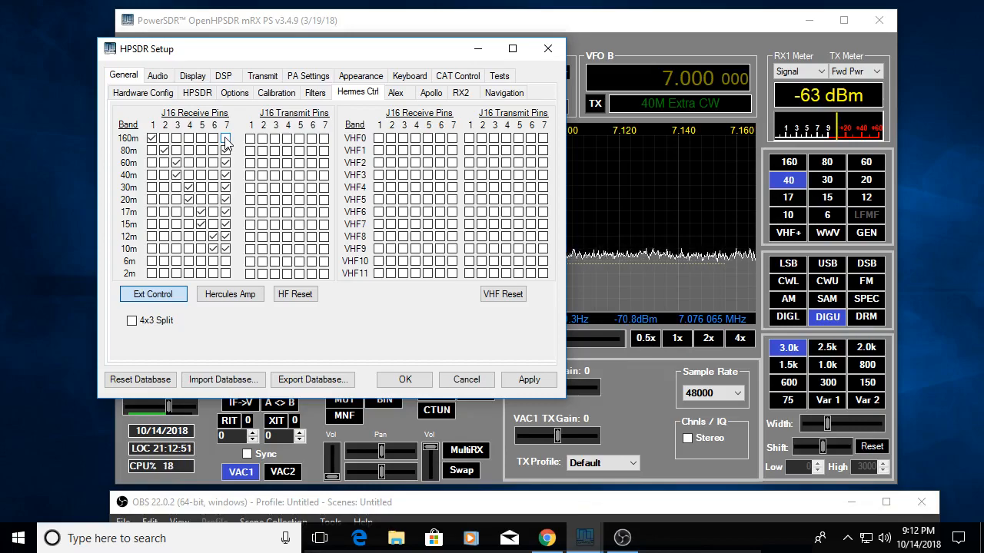
left_click(226, 138)
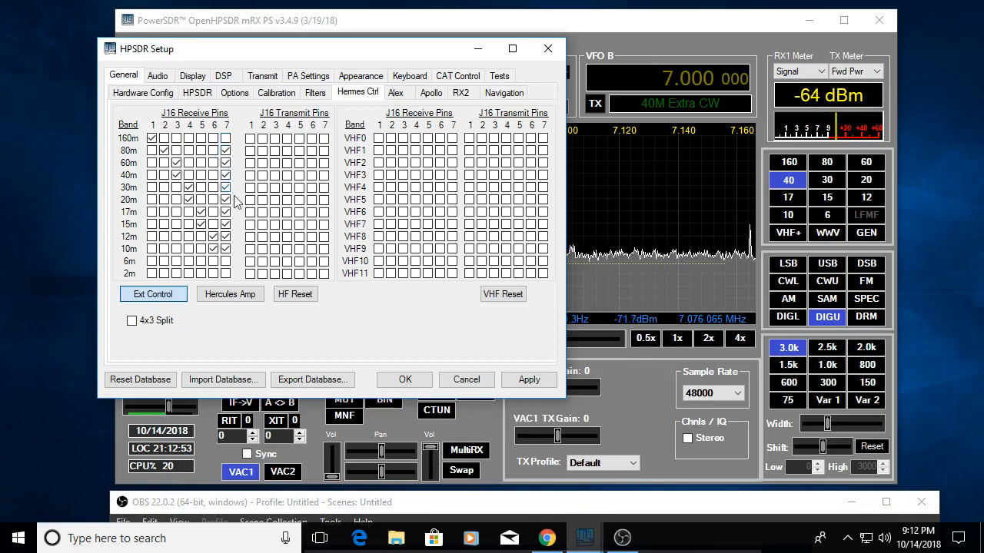
left_click(395, 92)
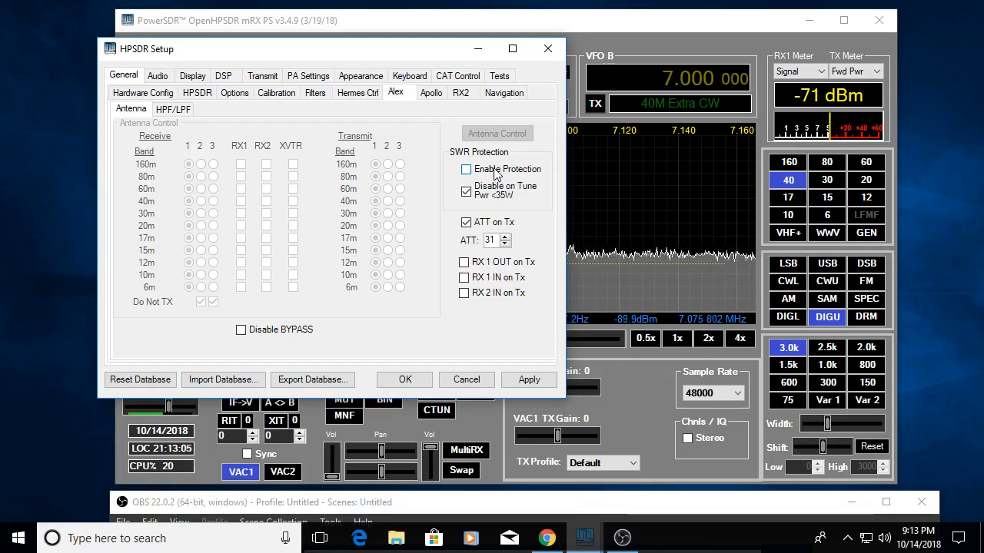
left_click(172, 108)
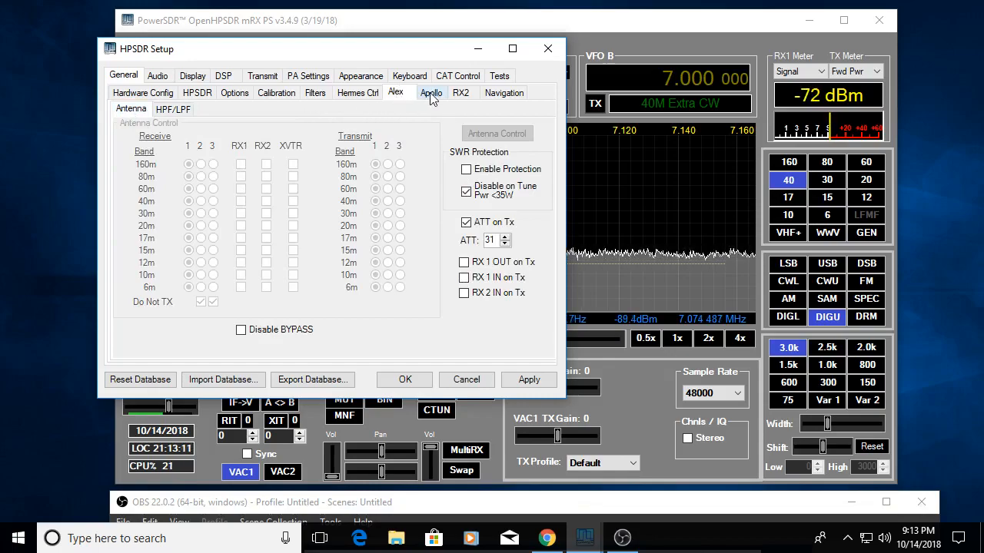
Step: Review the Apollo filter and tuner settings, then the RX2 and Navigation sub-tabs
left_click(431, 92)
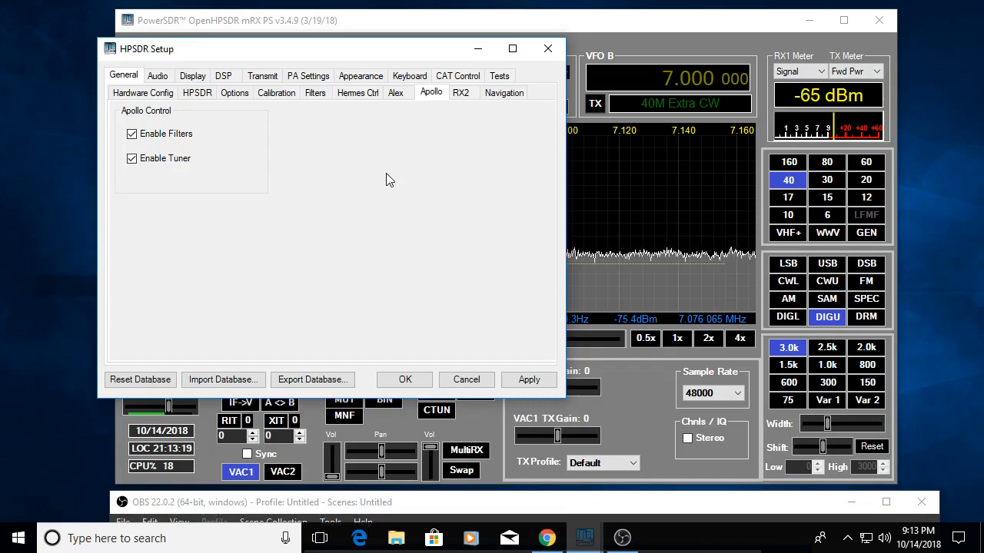
mouse_move(177, 165)
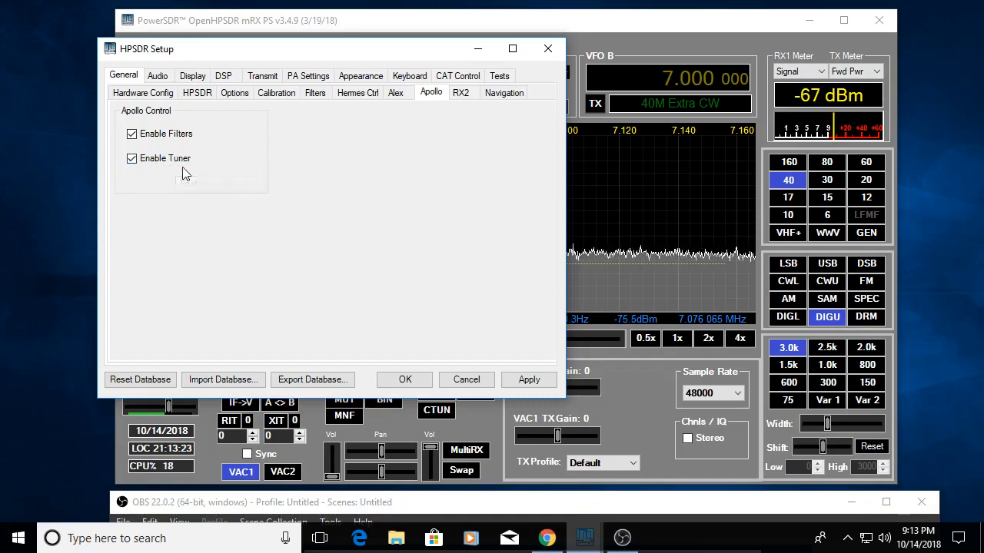
mouse_move(163, 158)
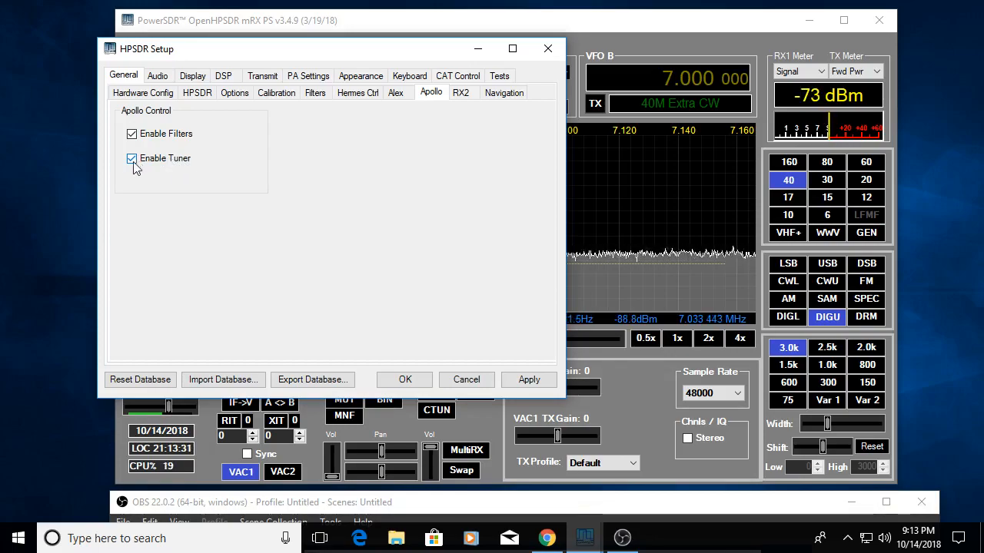
mouse_move(158, 138)
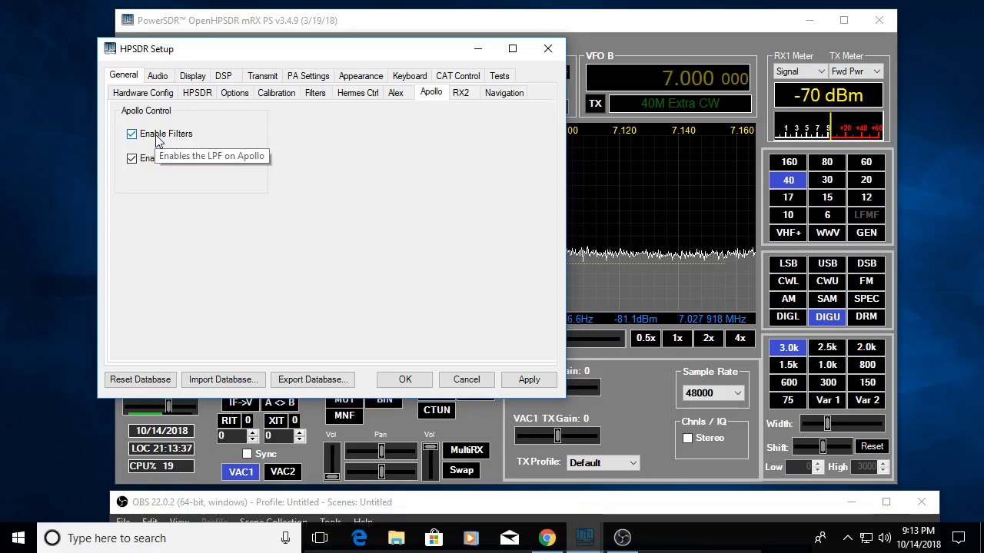
mouse_move(131, 158)
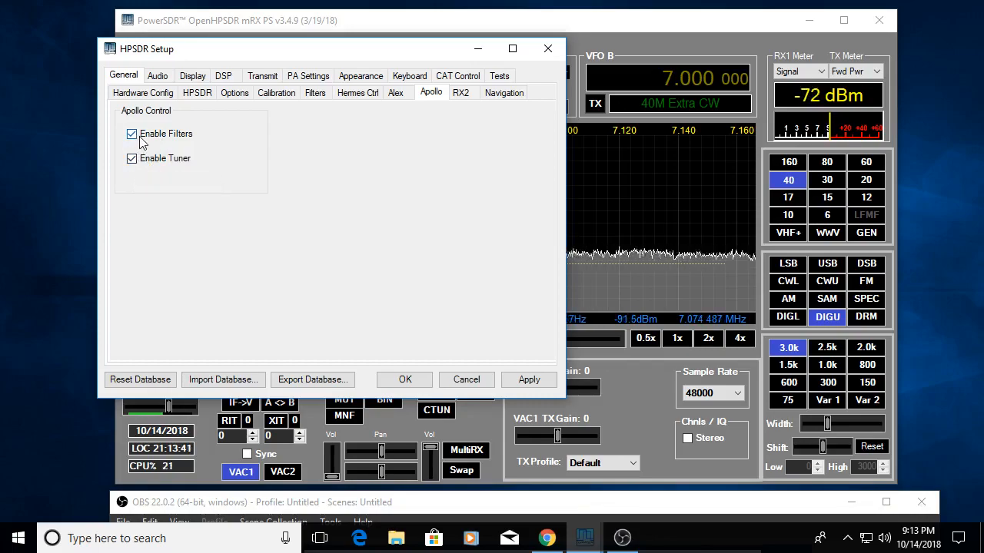
mouse_move(137, 140)
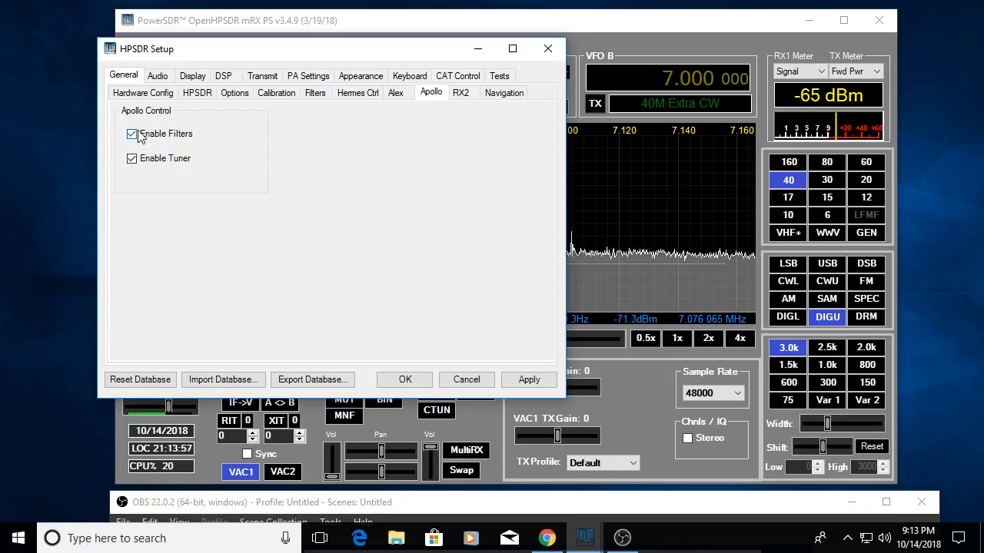
mouse_move(143, 134)
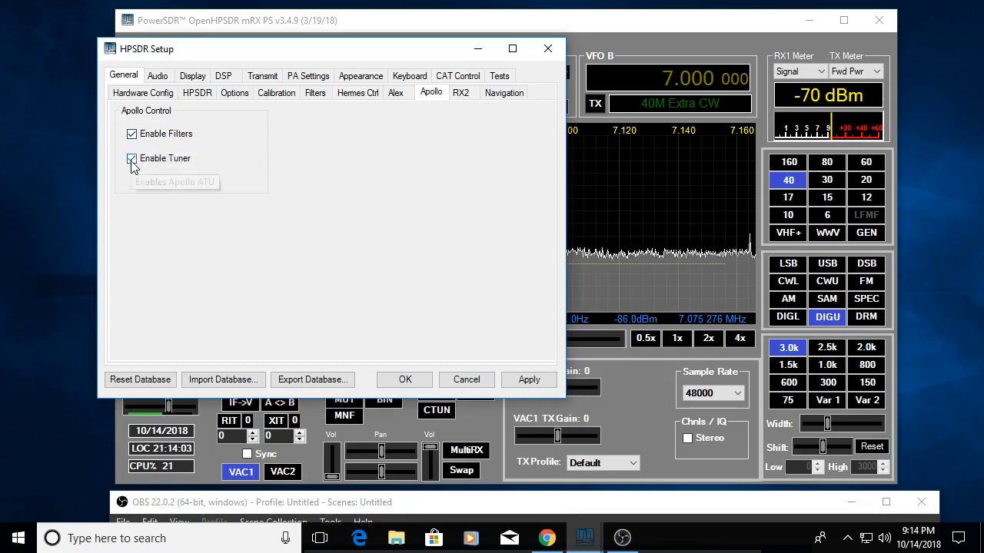
mouse_move(132, 158)
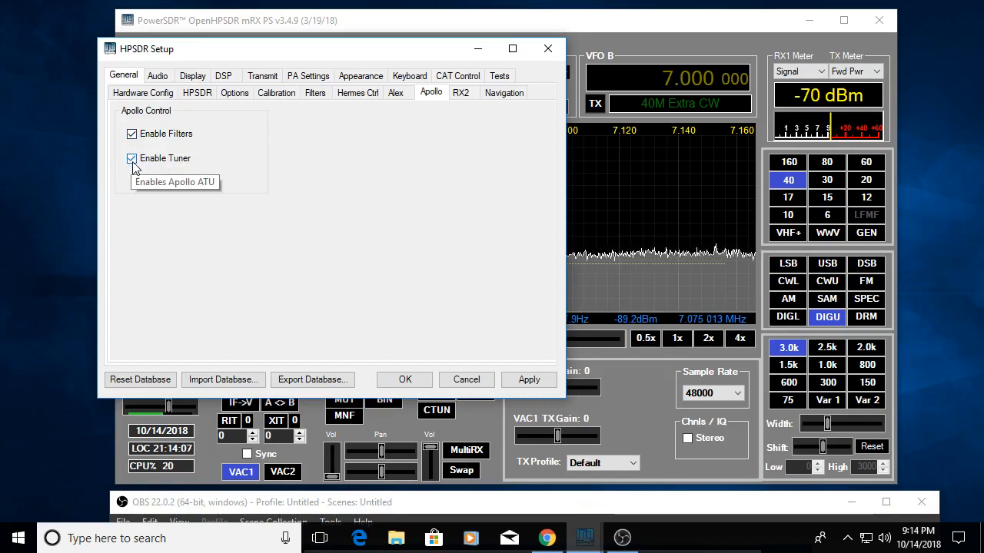
mouse_move(254, 162)
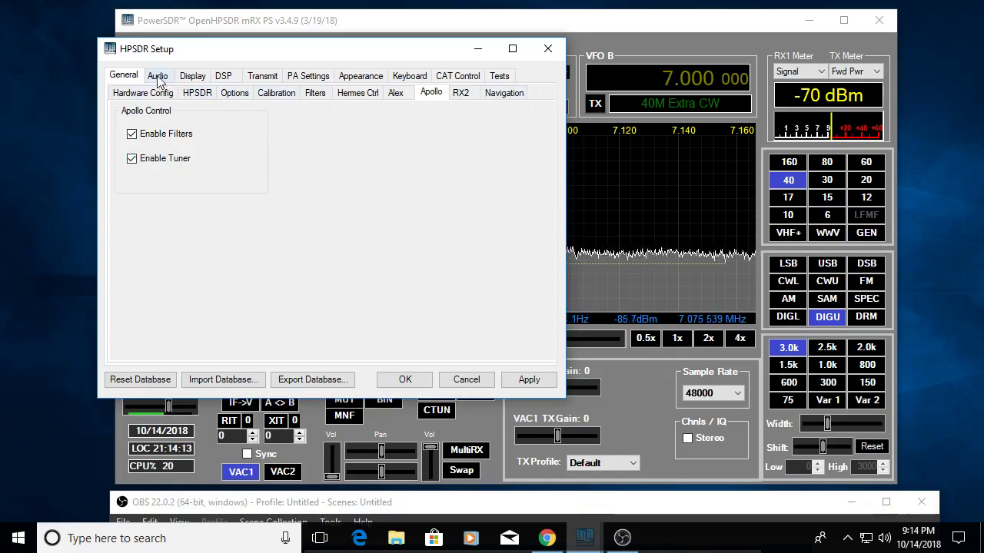
left_click(460, 91)
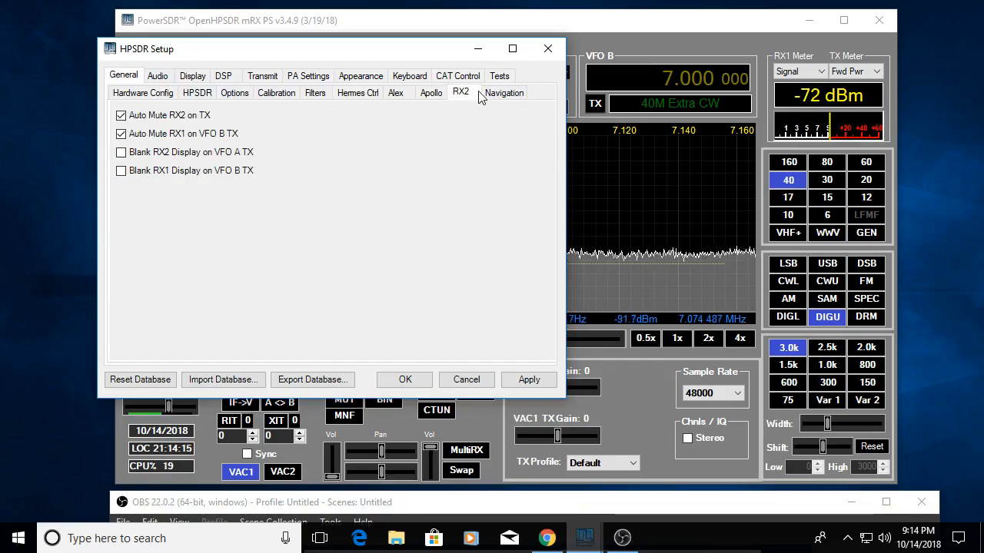
left_click(503, 93)
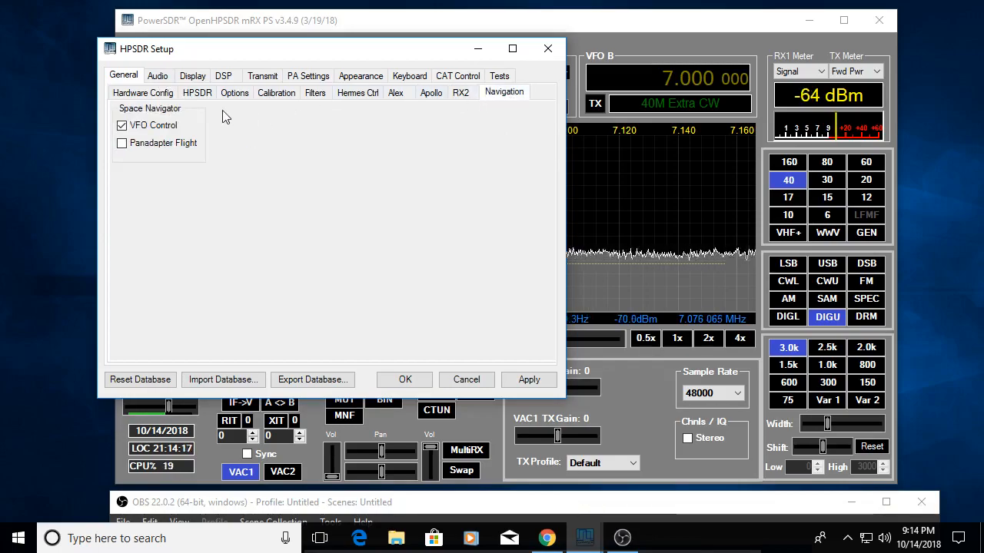
Step: Show Audio VAC 1 settings: enabled, ASIO driver, 48000 sample rate, 2048 buffer
left_click(158, 76)
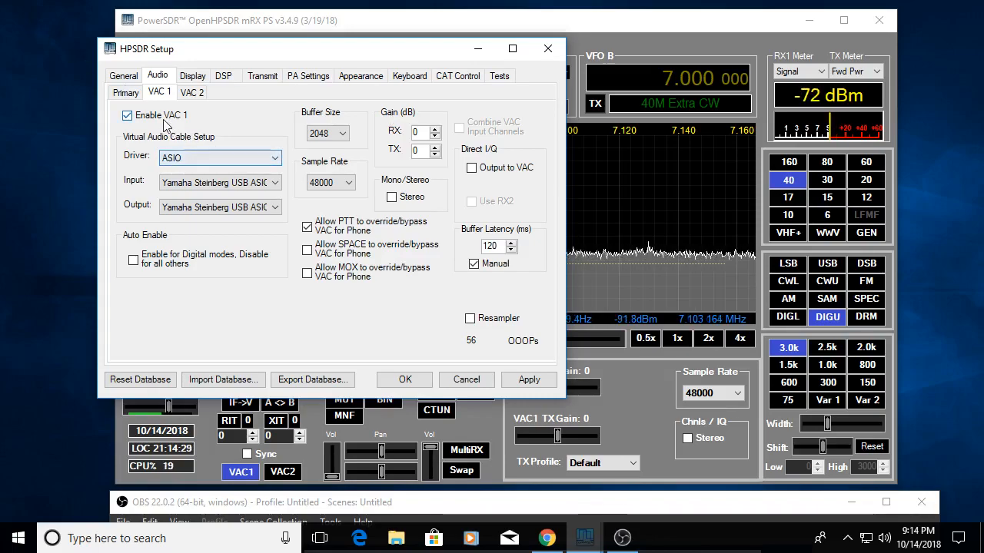
mouse_move(184, 159)
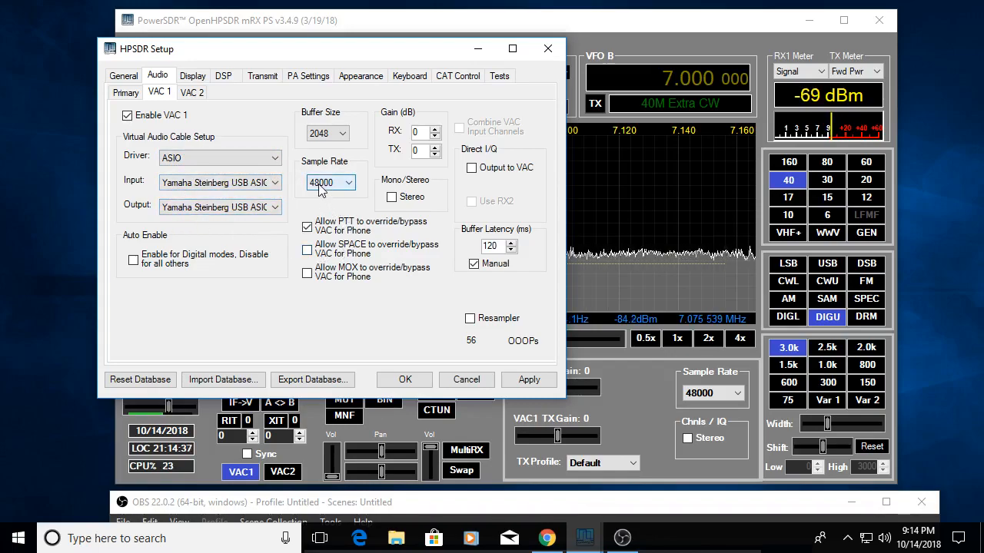
mouse_move(331, 183)
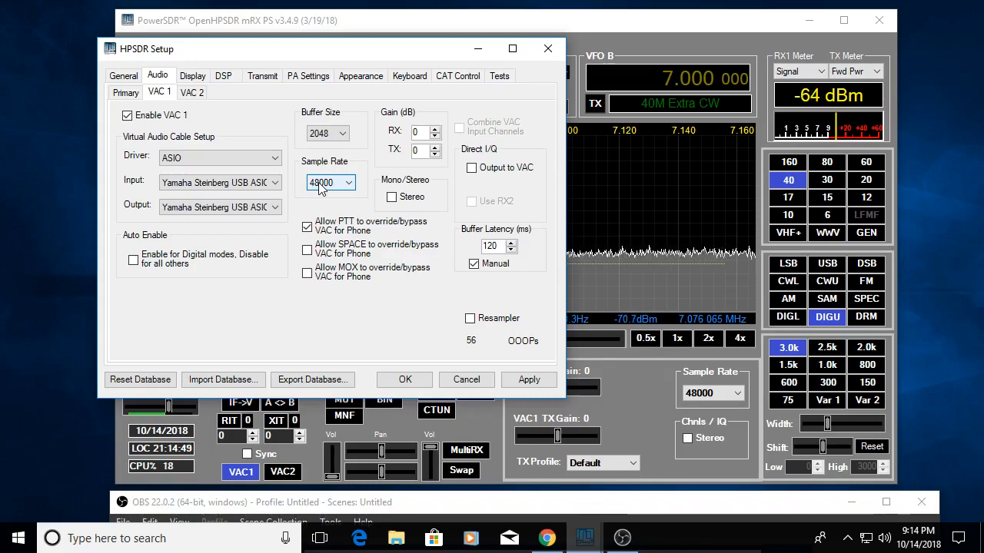
Step: Go through the Display and DSP tabs to Transmit, with Tune Power 10 using drive power
left_click(192, 76)
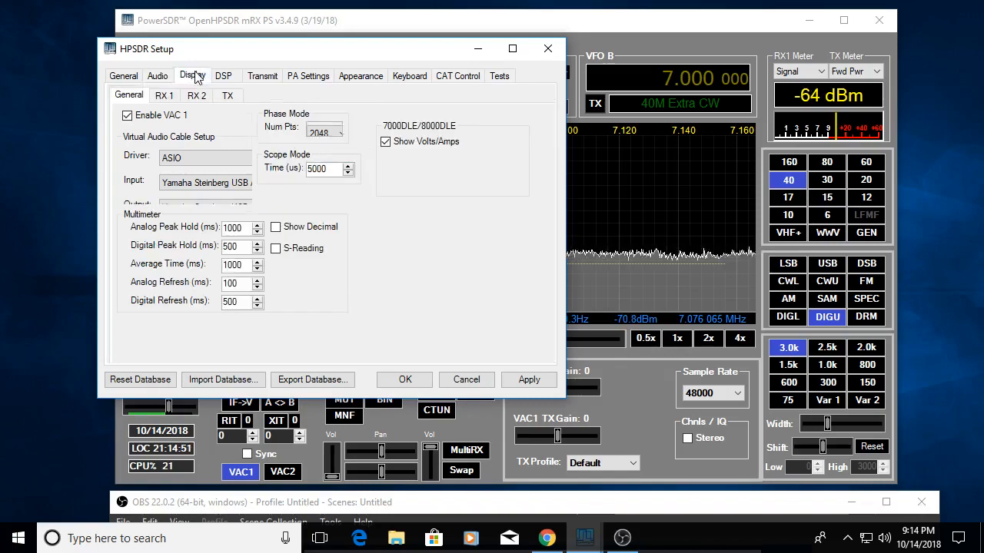
left_click(223, 76)
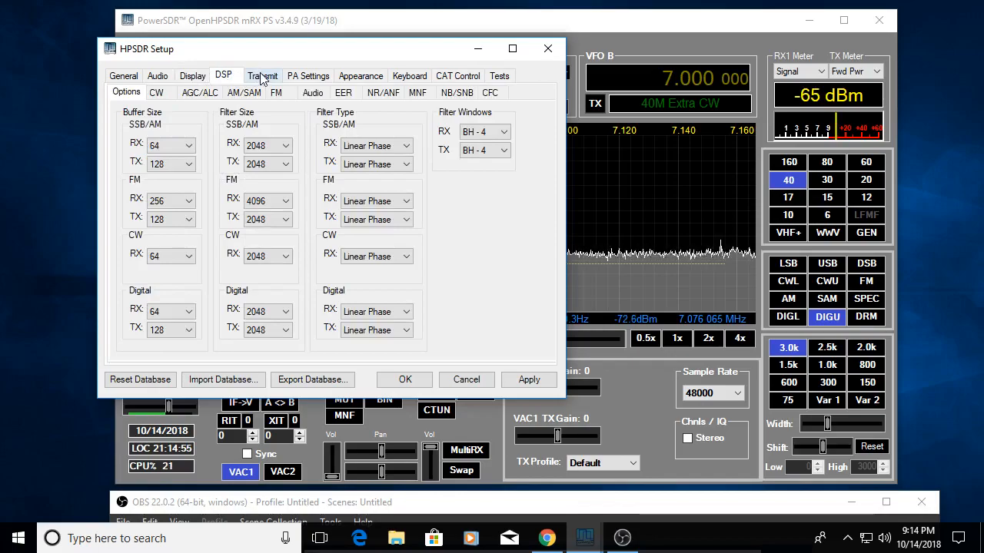
left_click(261, 76)
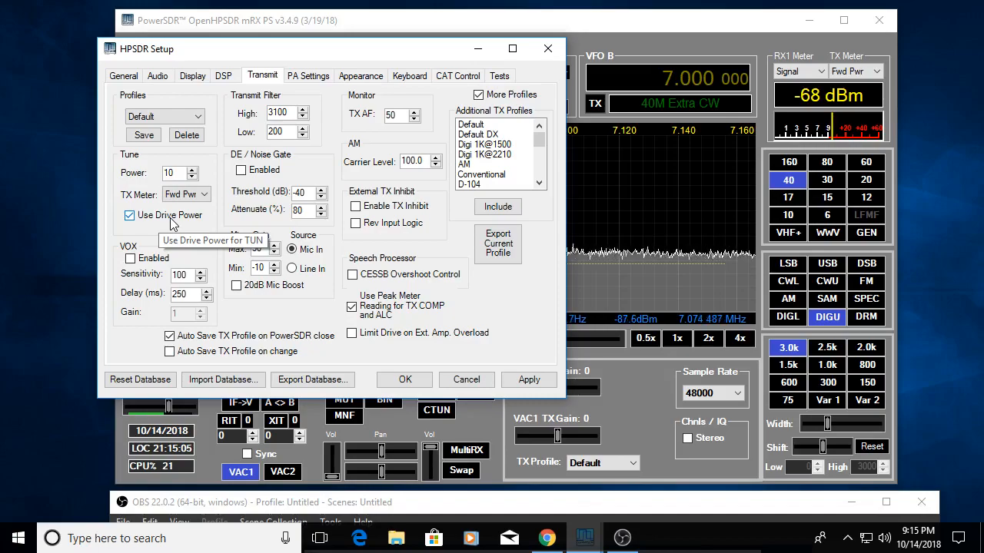
mouse_move(171, 223)
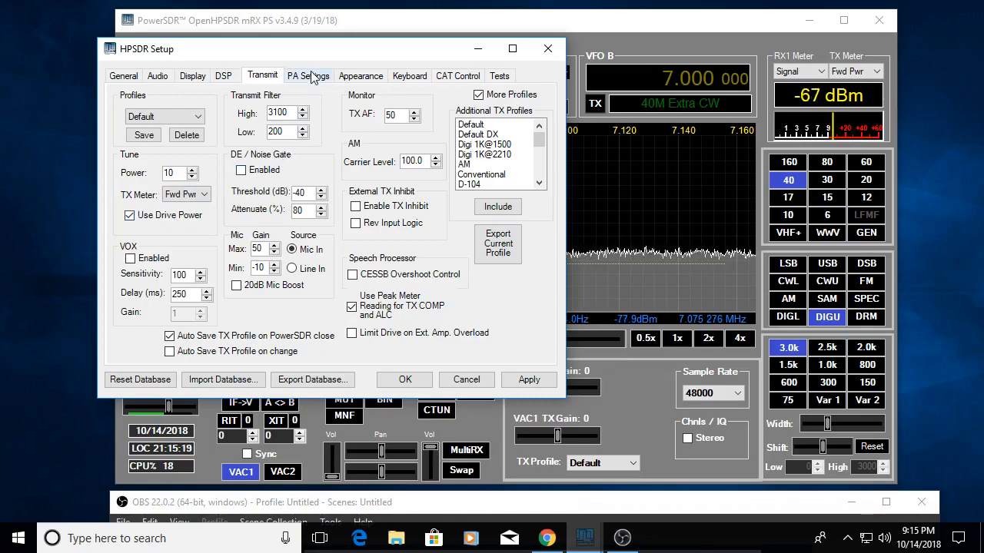
Step: Review PA Gain, Watt Meter, Keyboard and CAT Control settings, then return to General
left_click(308, 75)
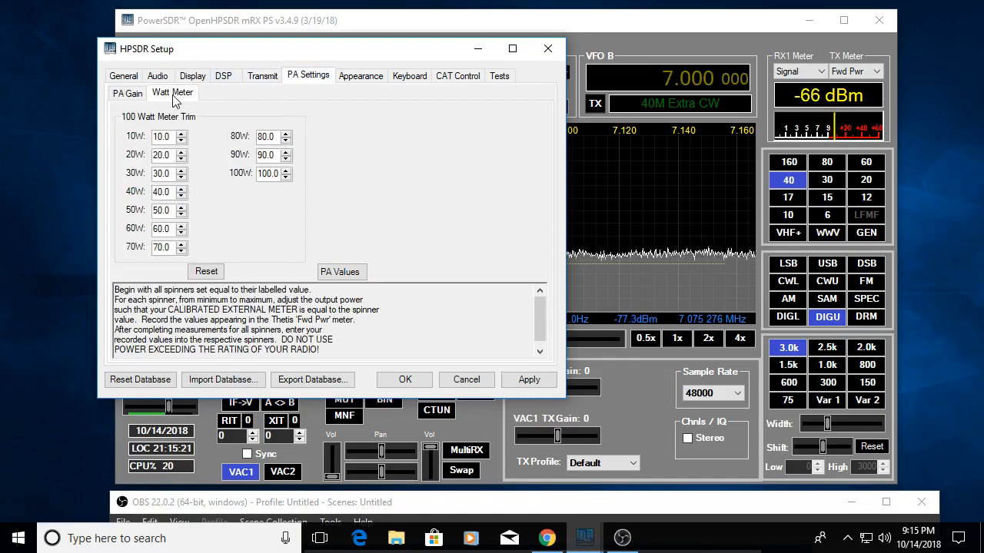
left_click(127, 93)
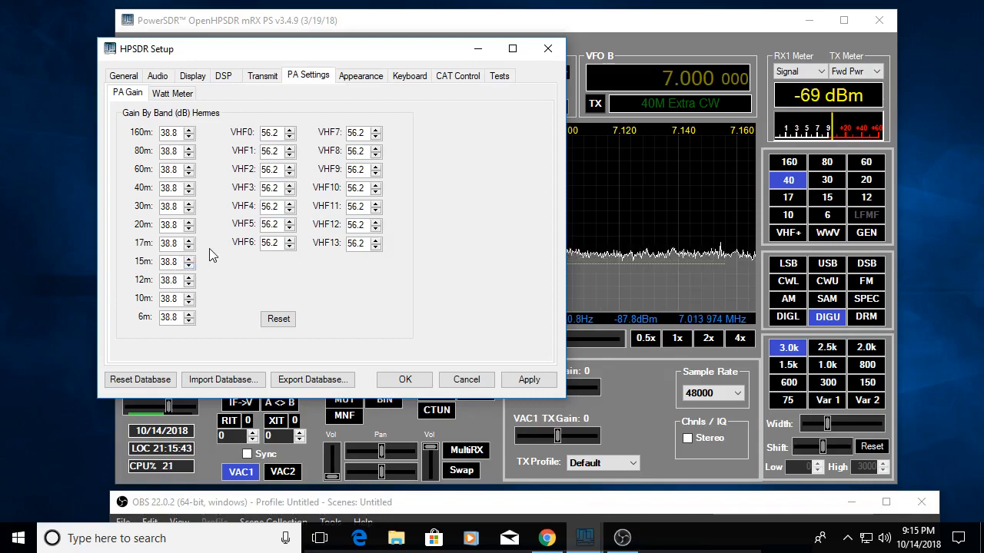
left_click(172, 93)
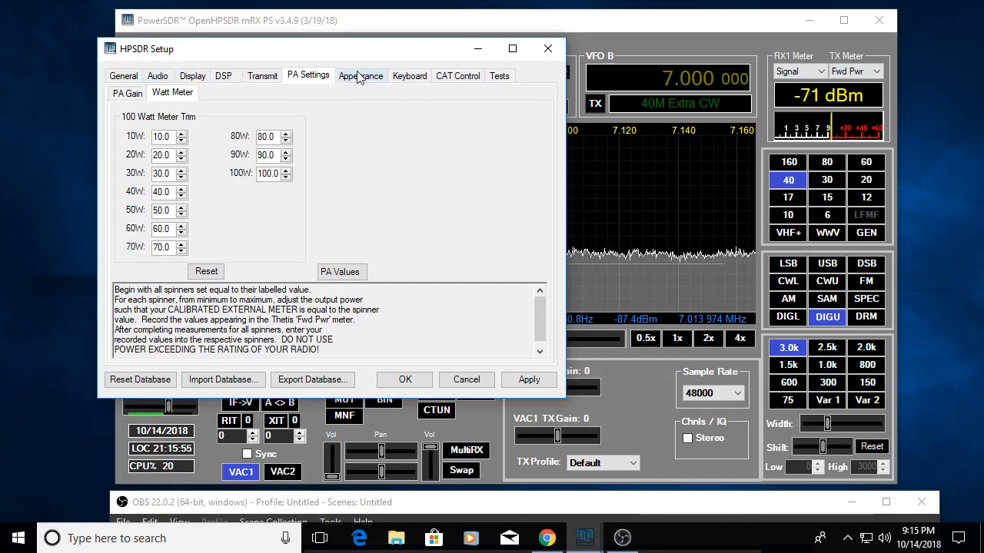
left_click(360, 76)
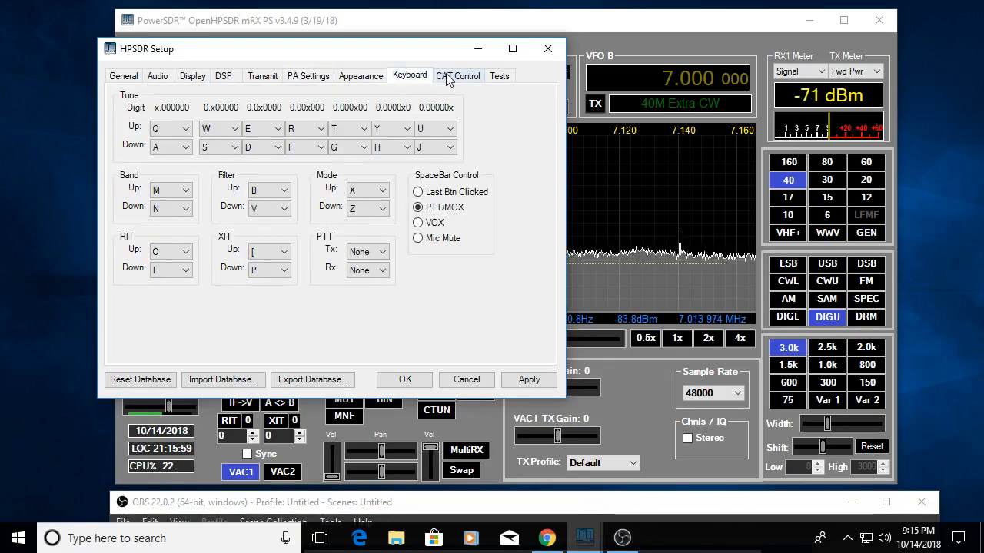
left_click(457, 75)
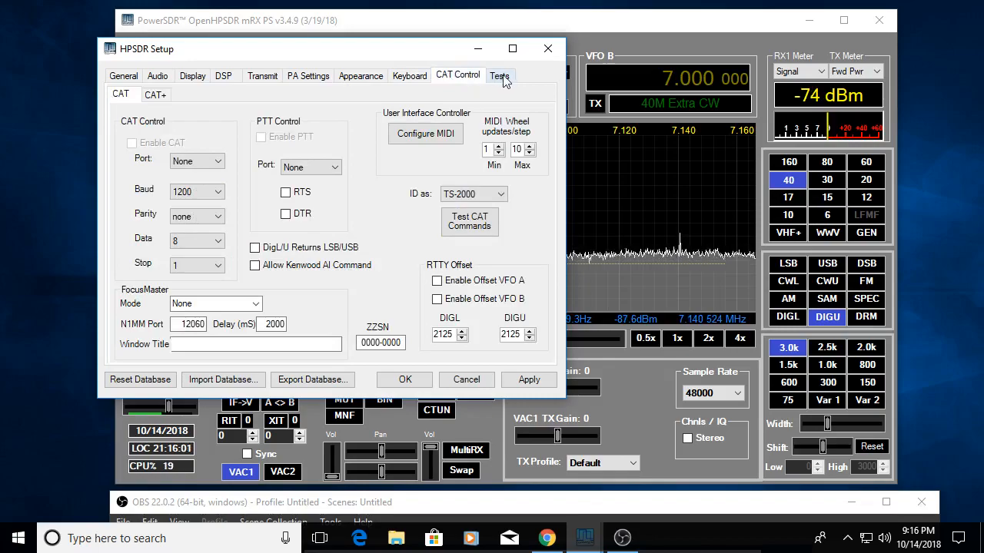
left_click(499, 75)
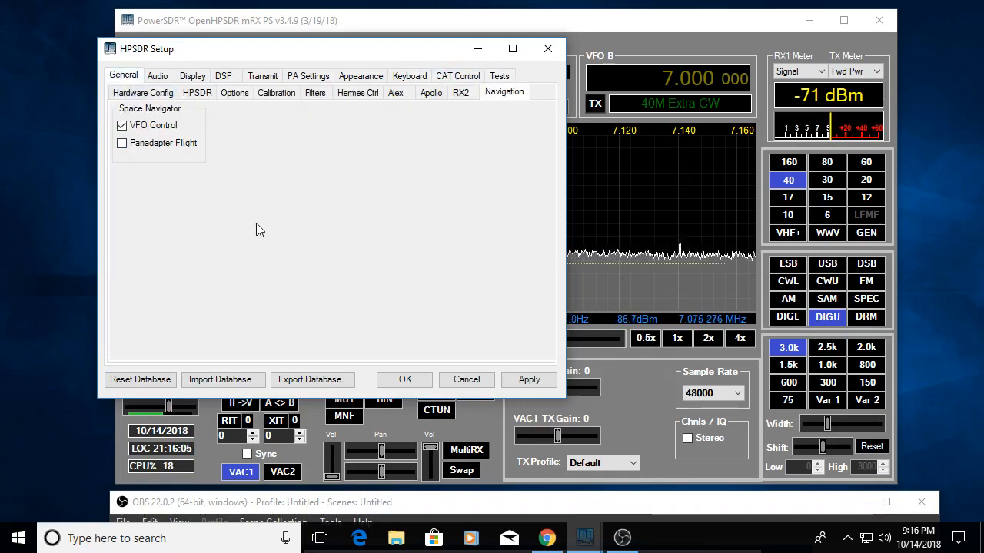
Step: Confirm HERMES in Hardware Config, then show Options with Hermes Step Attenuator enabled
left_click(142, 92)
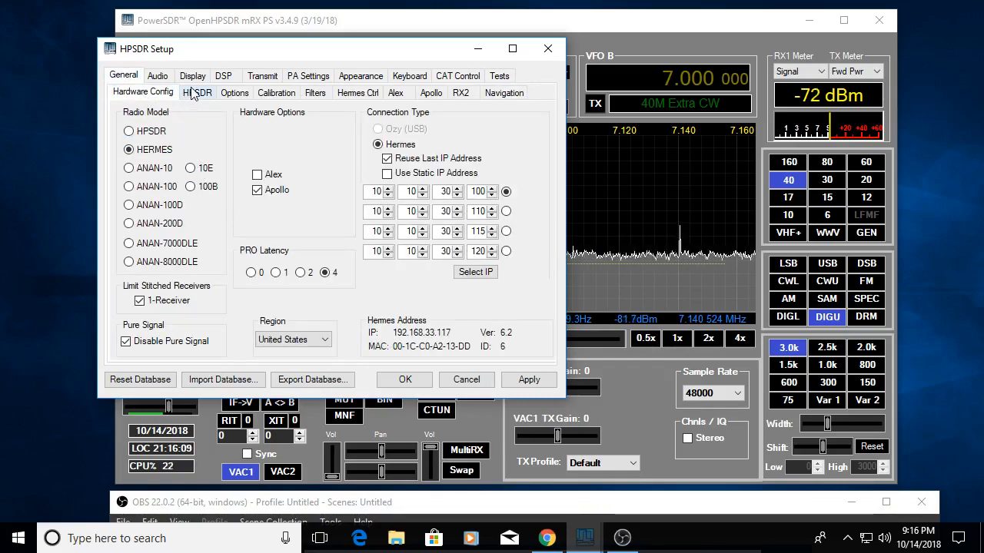
left_click(235, 92)
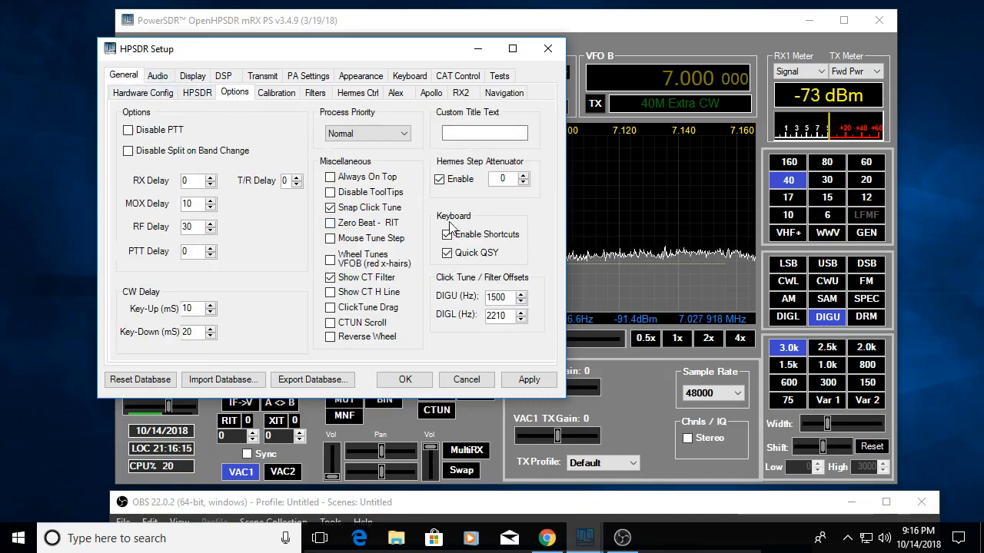
mouse_move(460, 190)
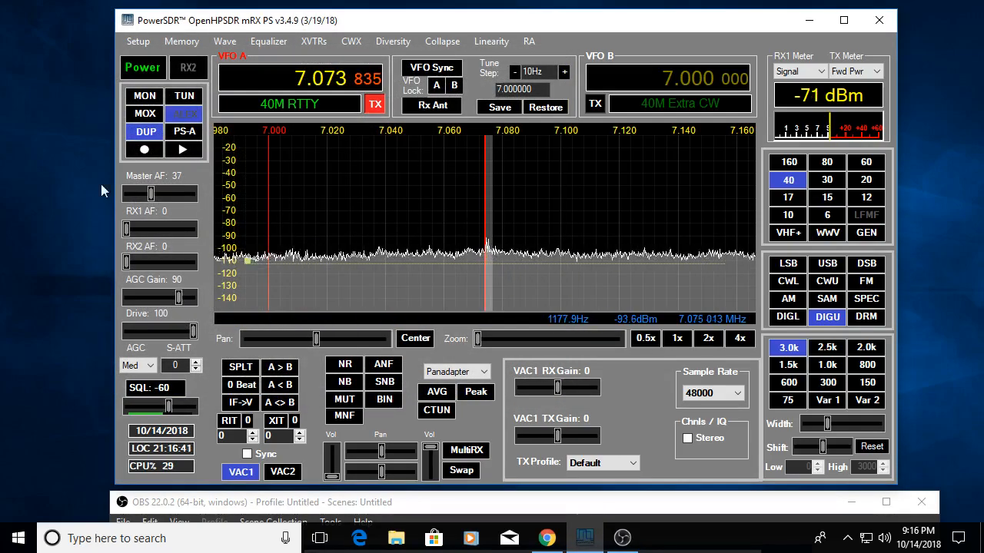
mouse_move(144, 132)
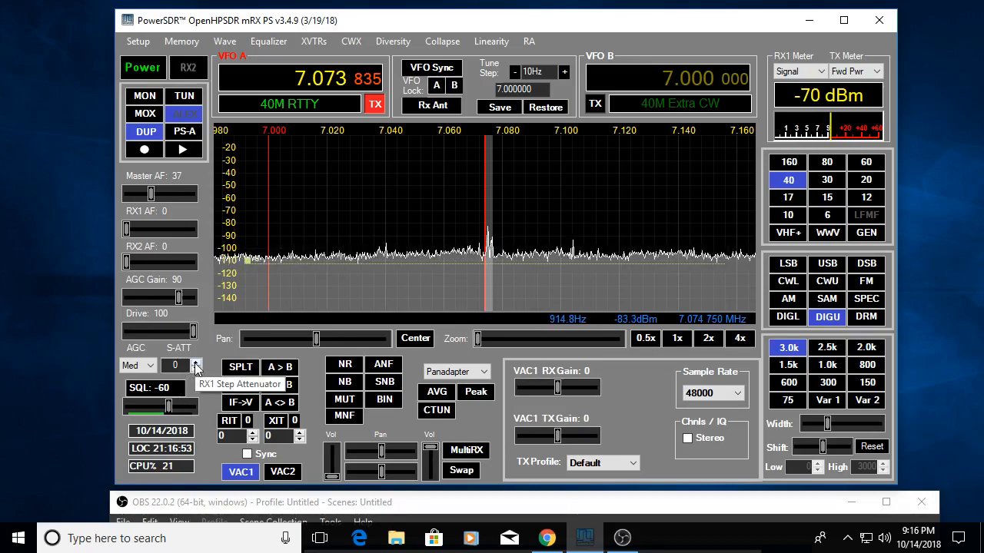
Step: Step the RX1 S-ATT spinner between 0 and 9, settling on 8
left_click(196, 362)
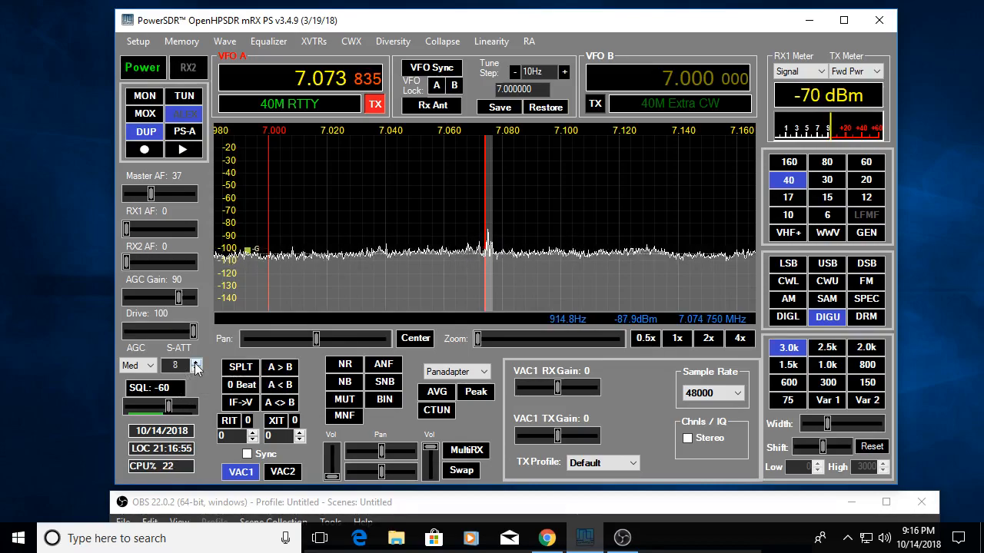
left_click(196, 361)
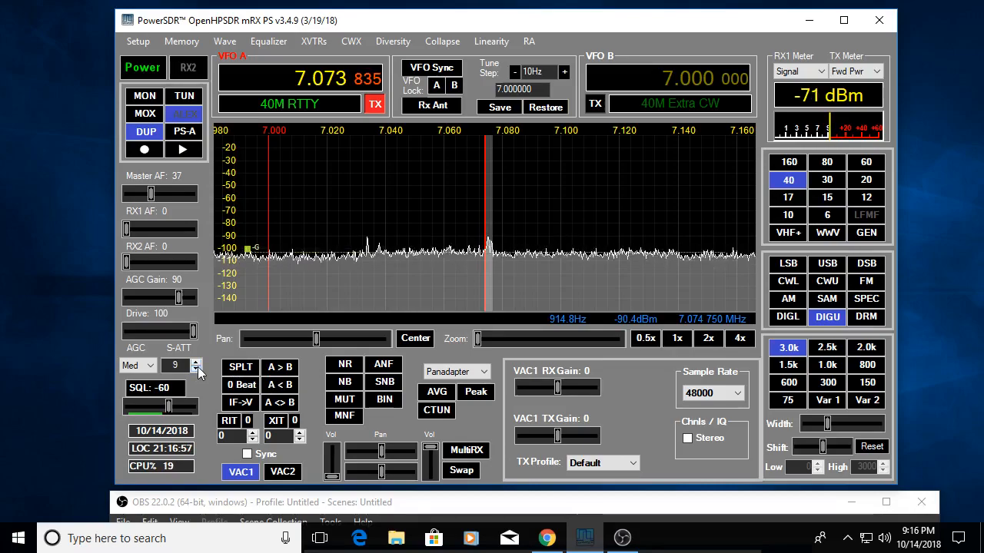
left_click(197, 370)
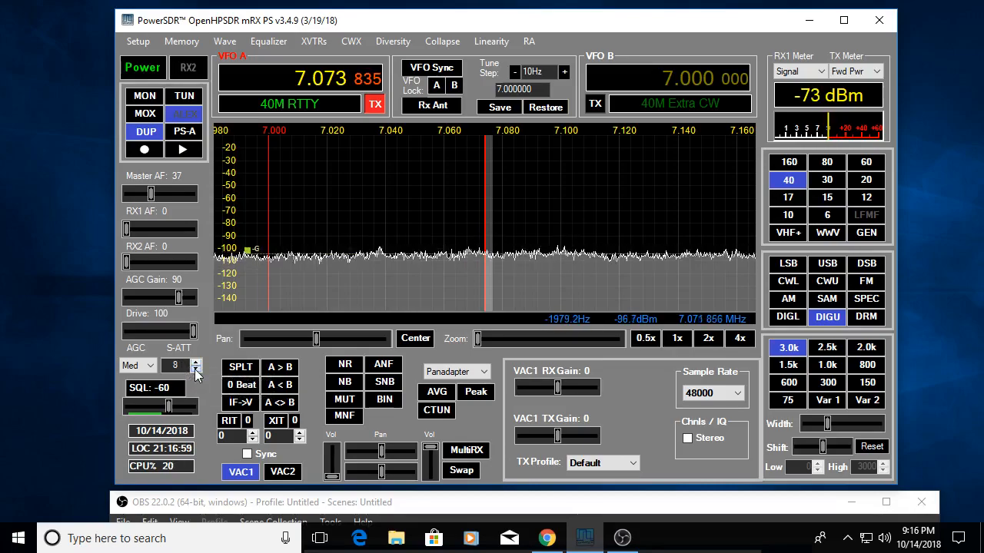
left_click(196, 369)
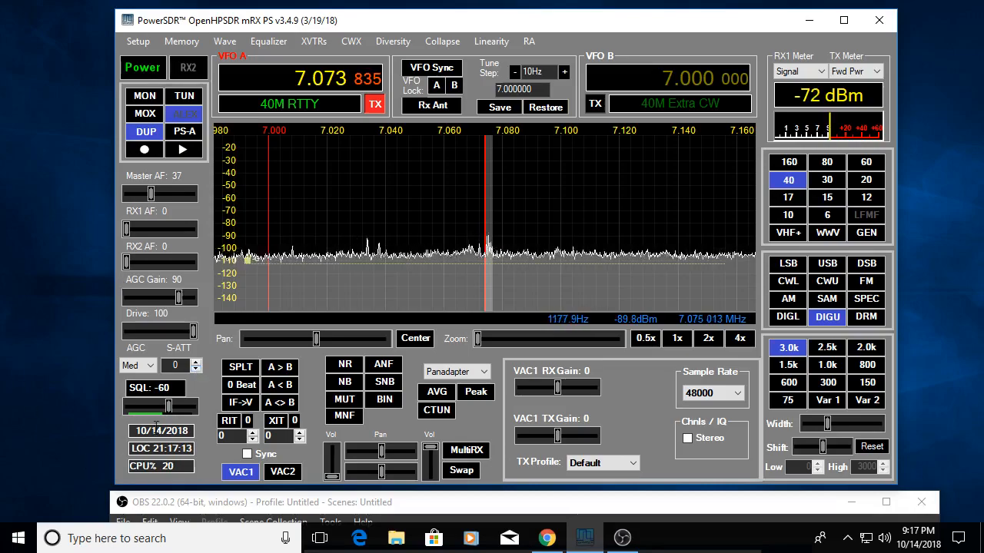
left_click(196, 363)
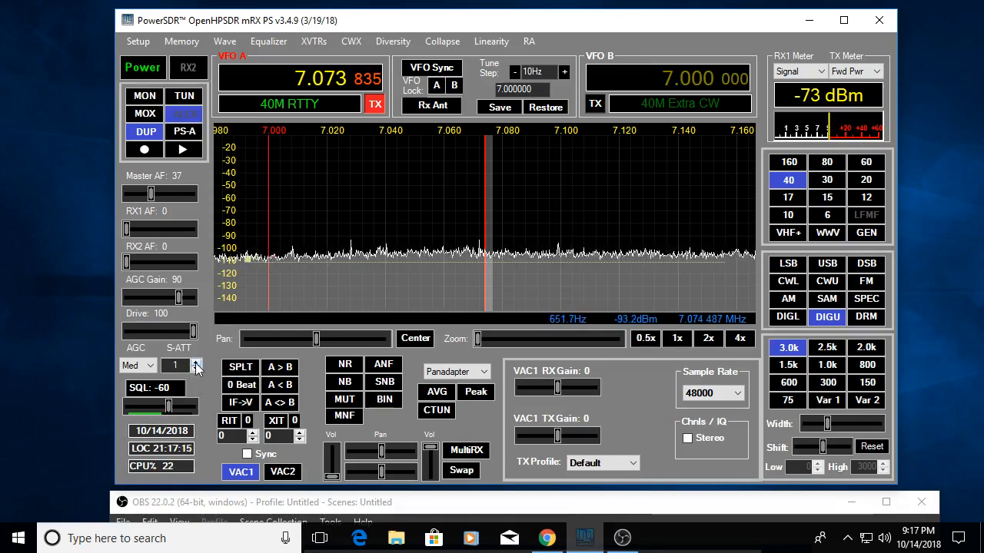
left_click(196, 363)
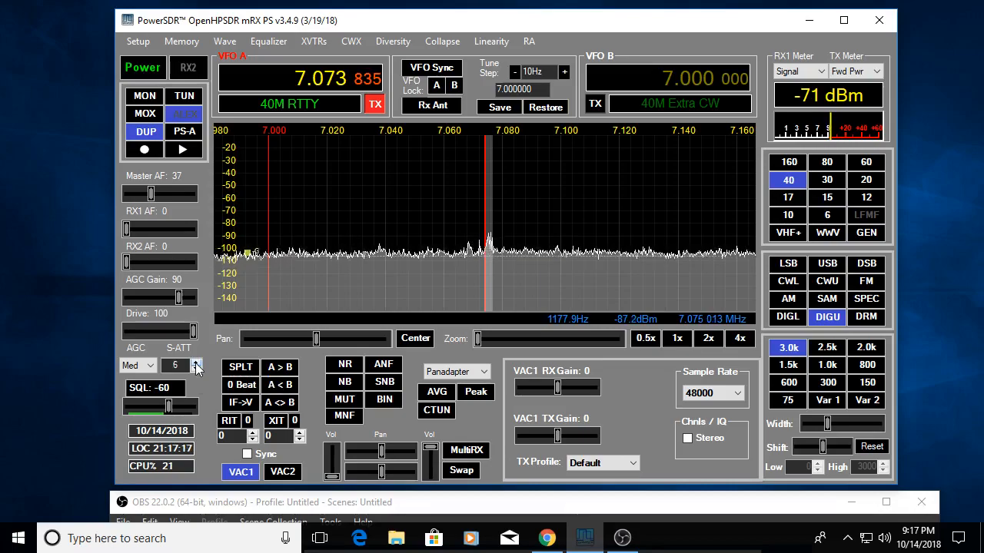
left_click(195, 361)
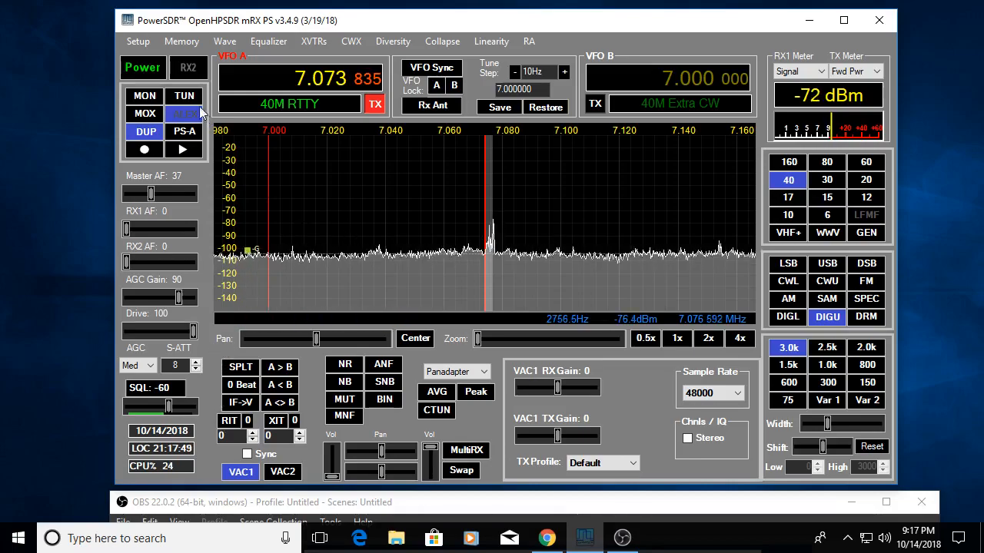
mouse_move(183, 95)
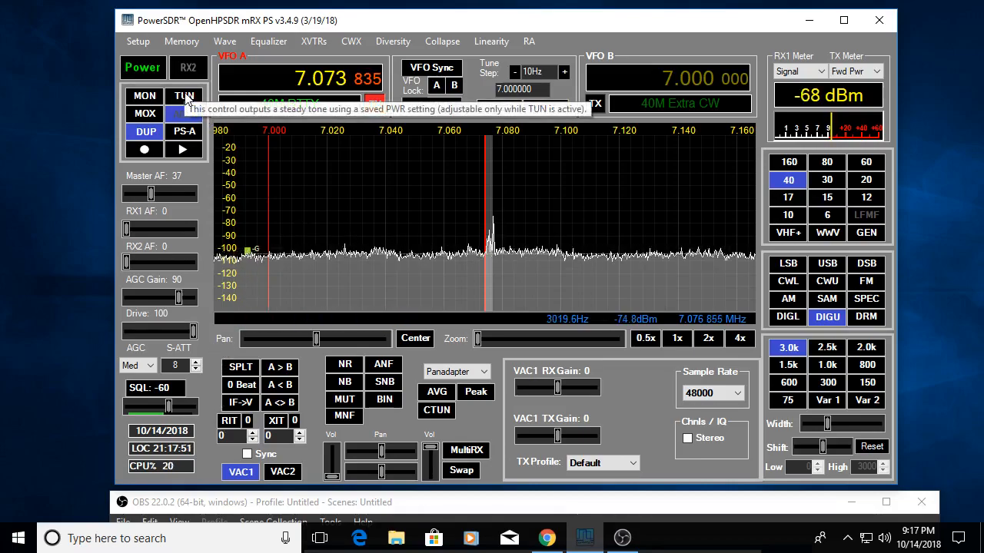
left_click(184, 96)
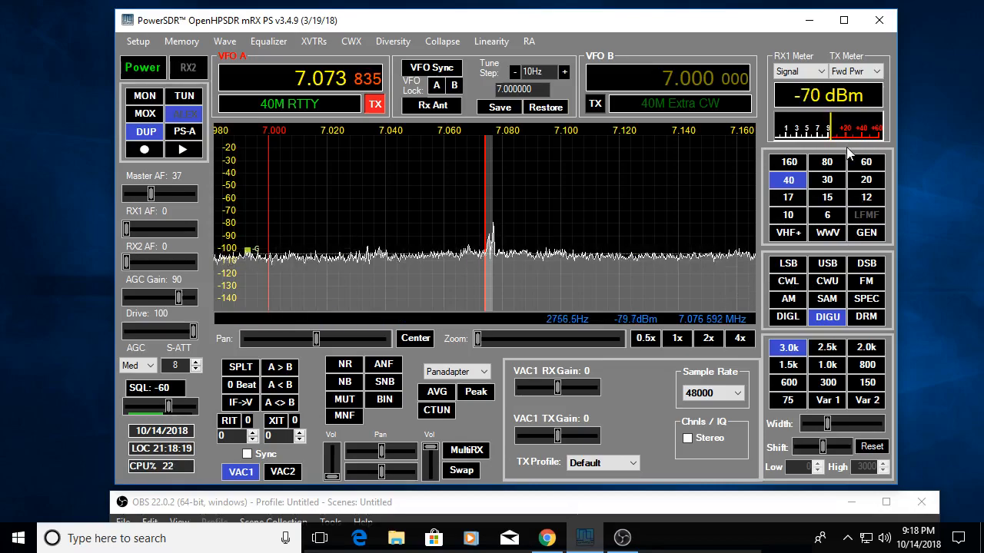
mouse_move(856, 71)
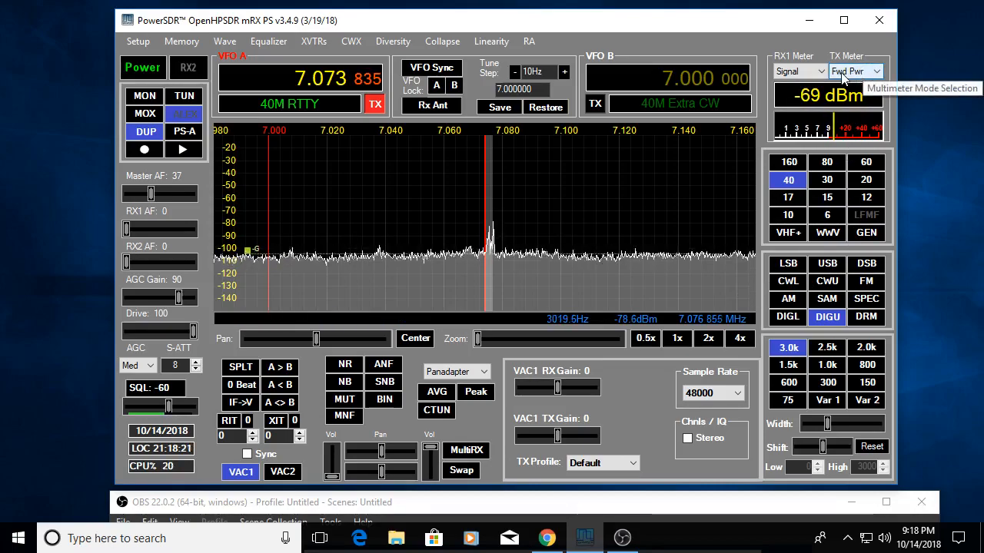